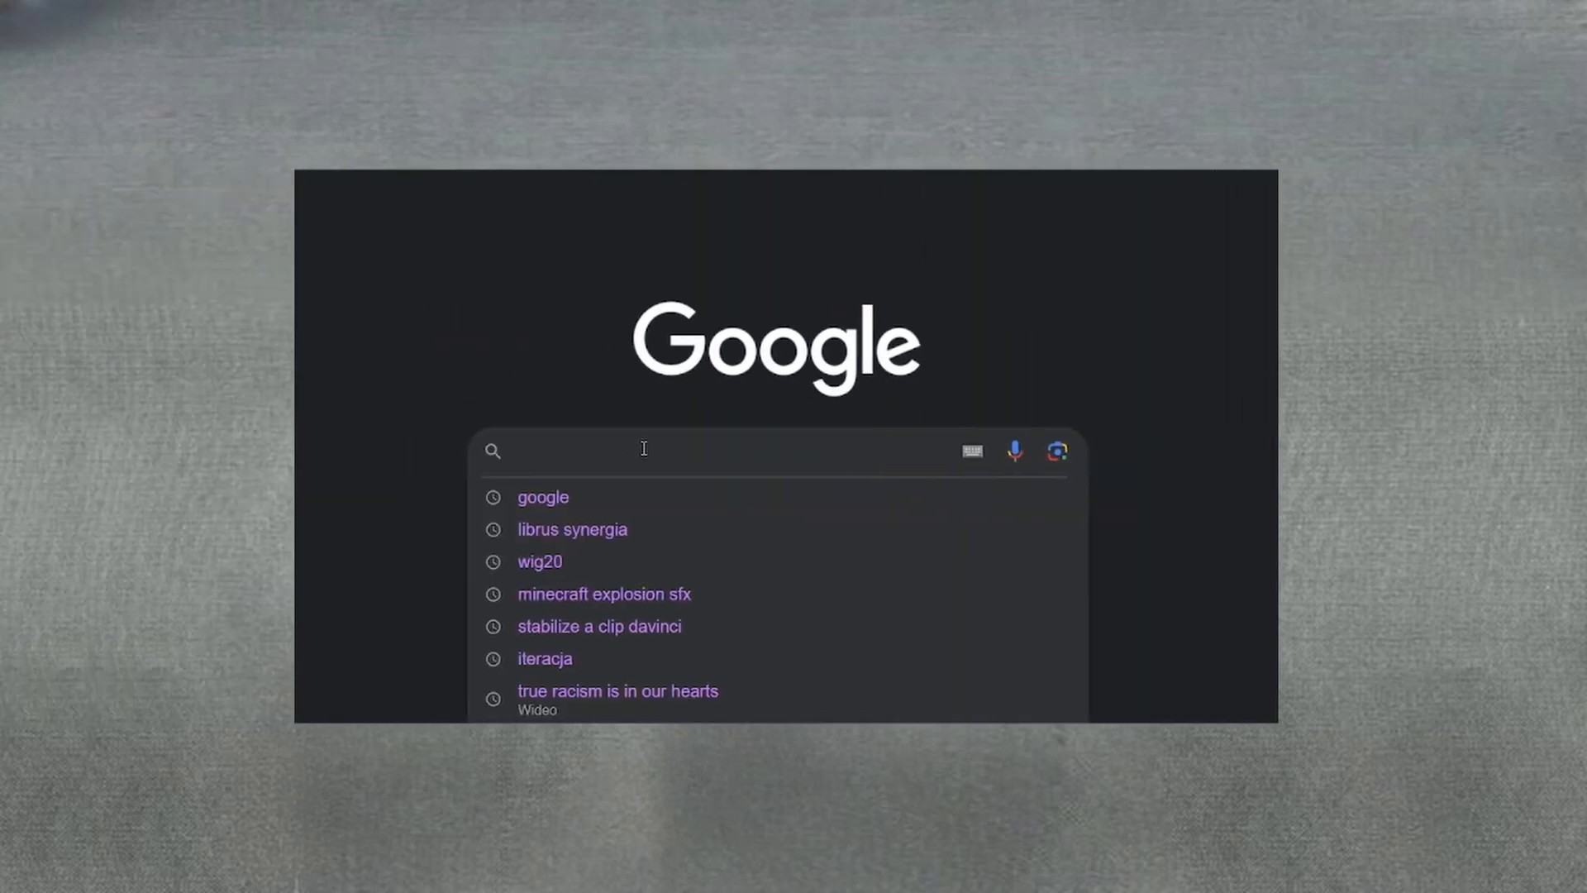
type("ite")
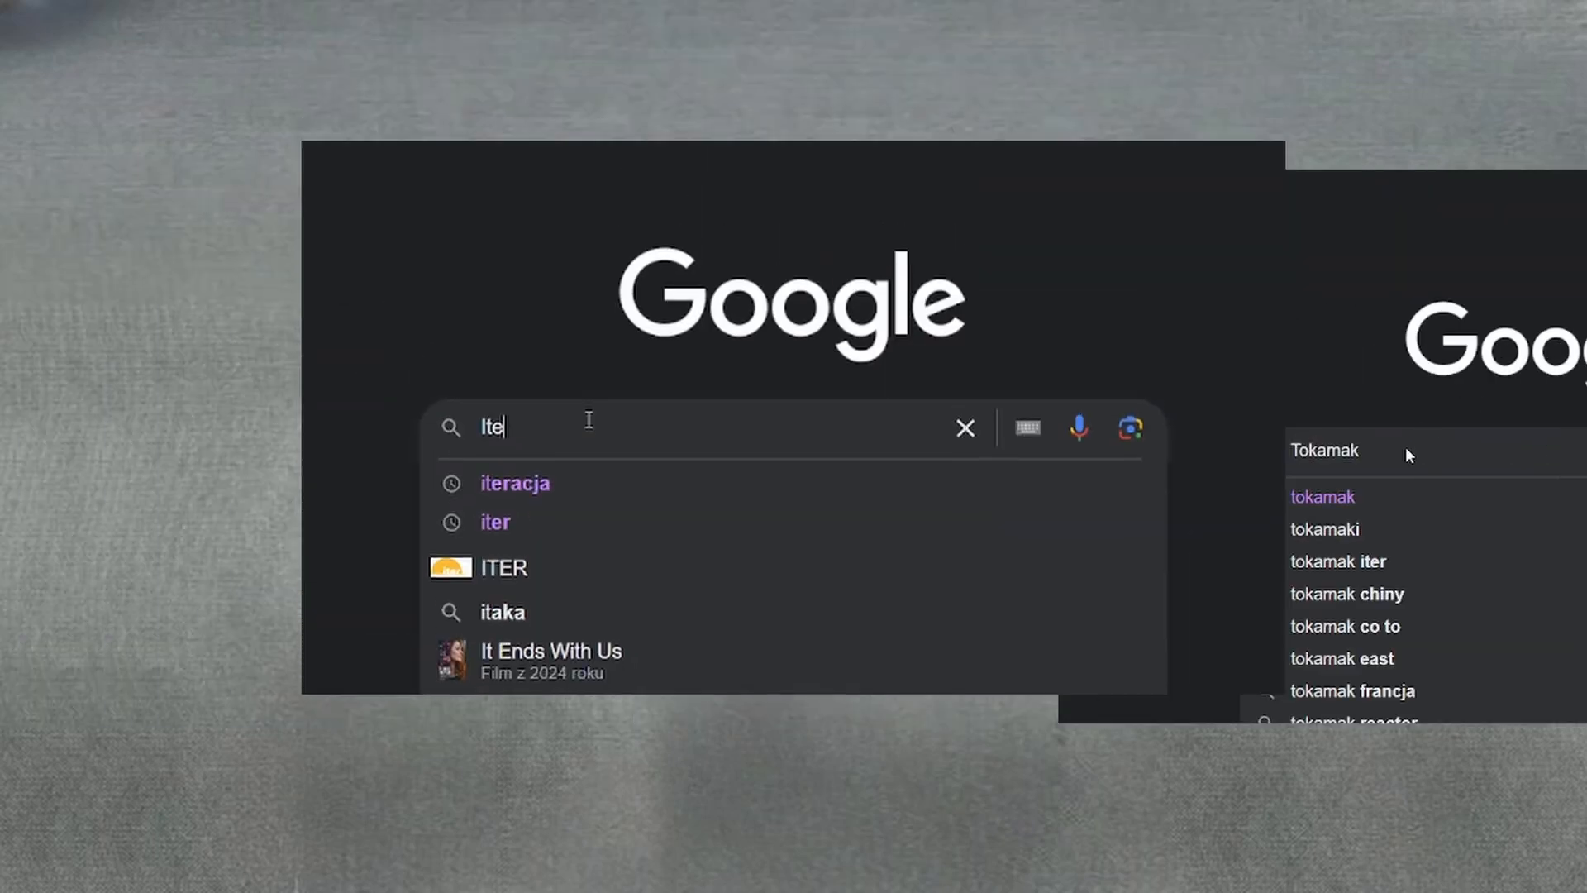